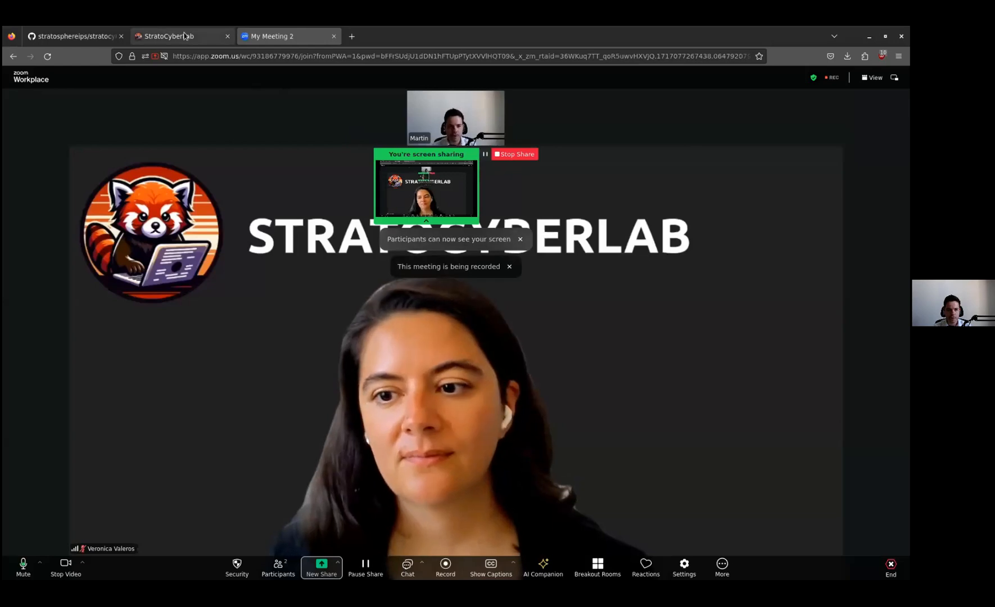
Switch from the Zoom meeting to the StratoCyberLab challenges browser tab.
click(169, 36)
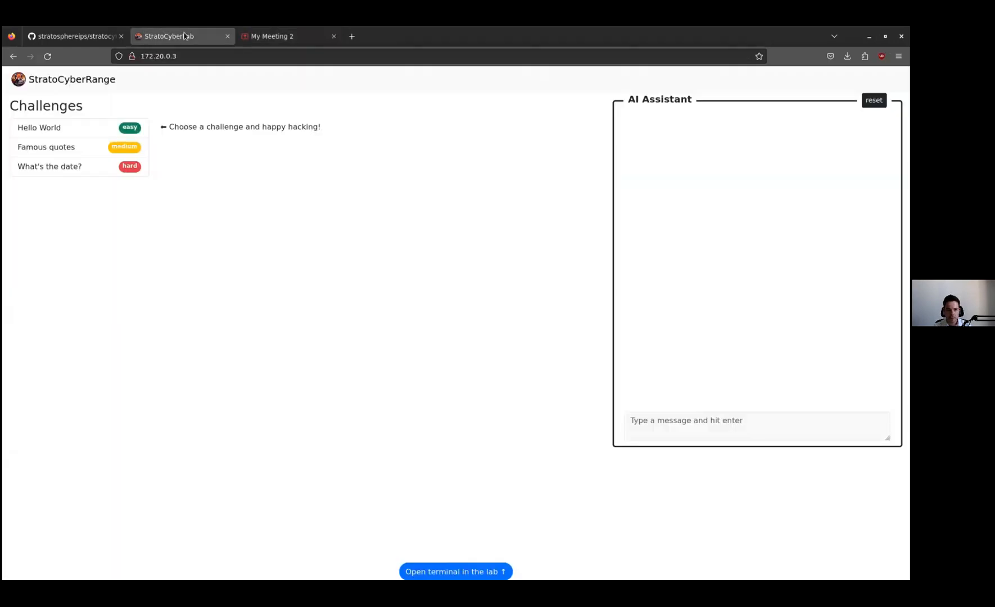
mouse_move(230, 186)
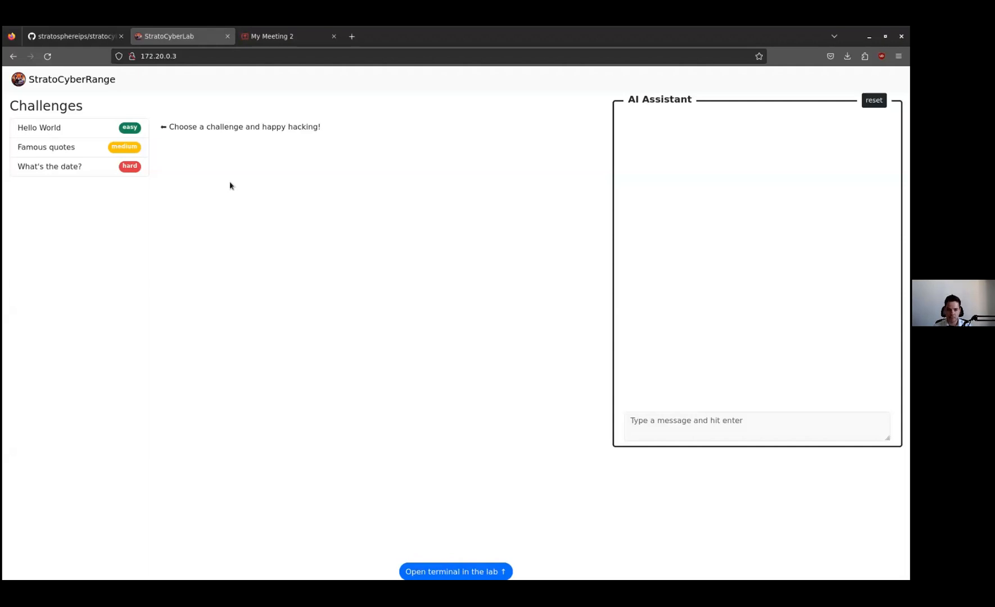
mouse_move(190, 99)
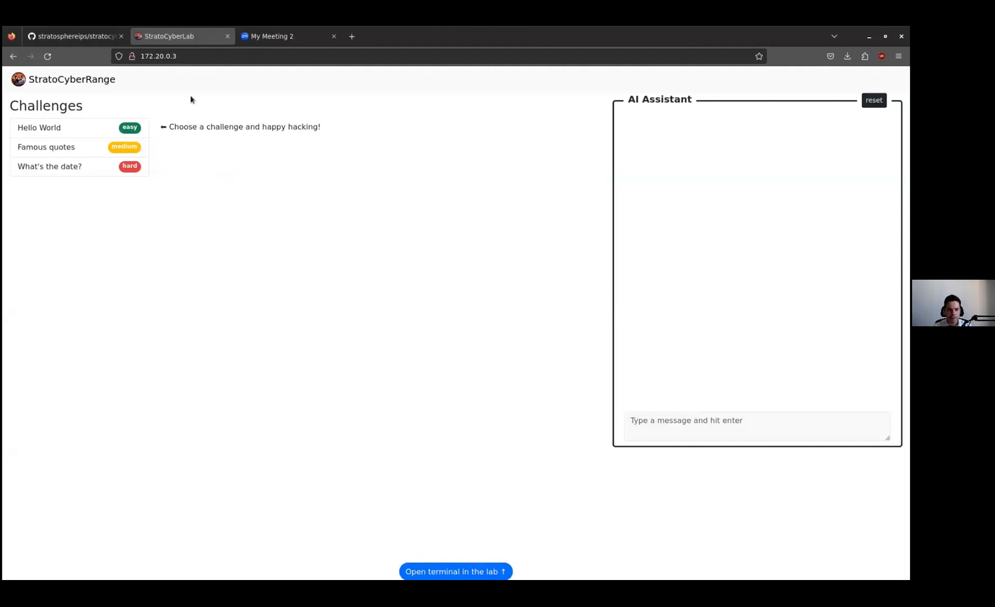
Browse the Hello World and Famous quotes challenges, ending on What's the date?
click(39, 128)
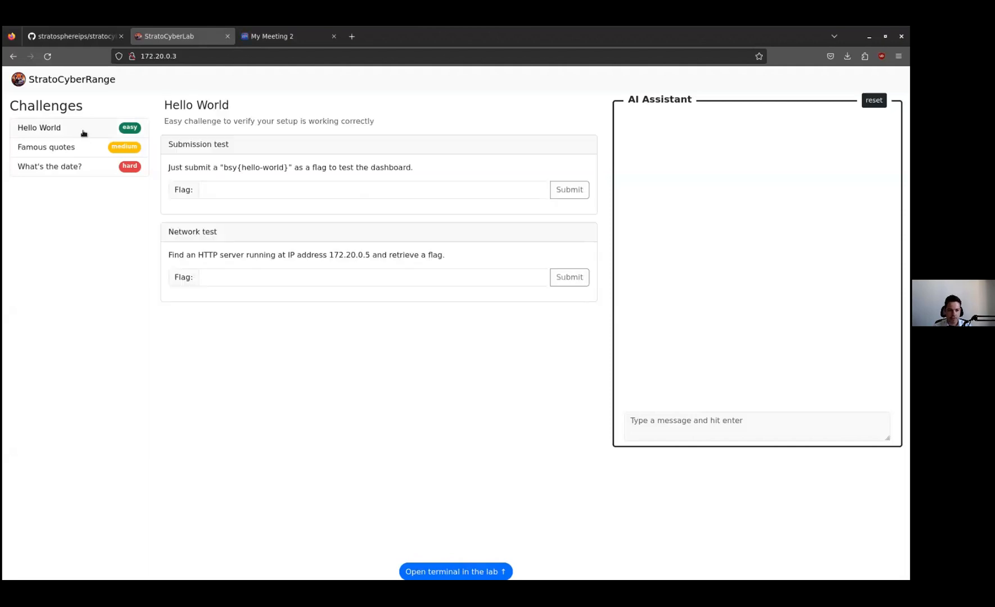
click(46, 147)
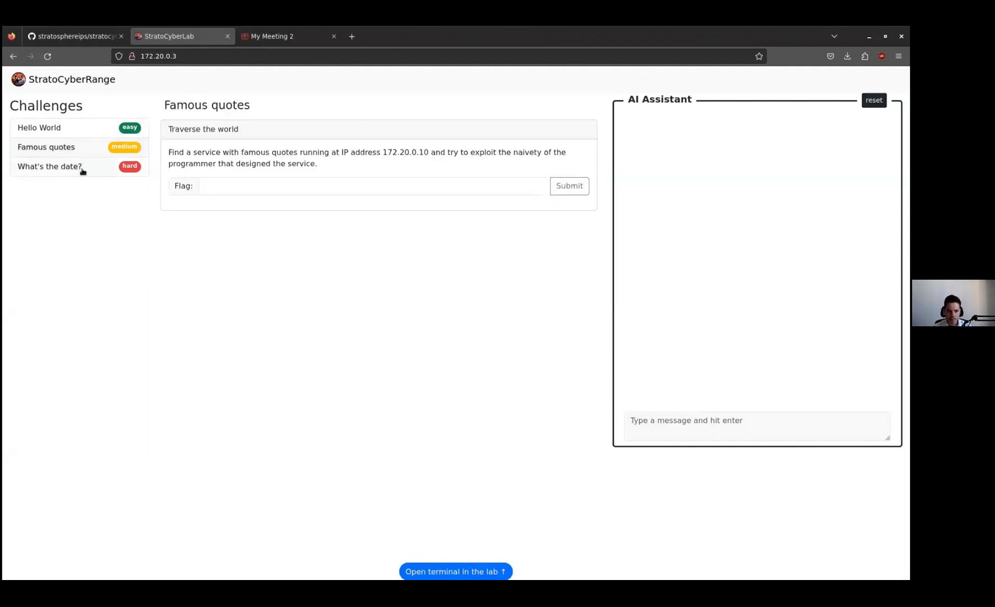
click(56, 167)
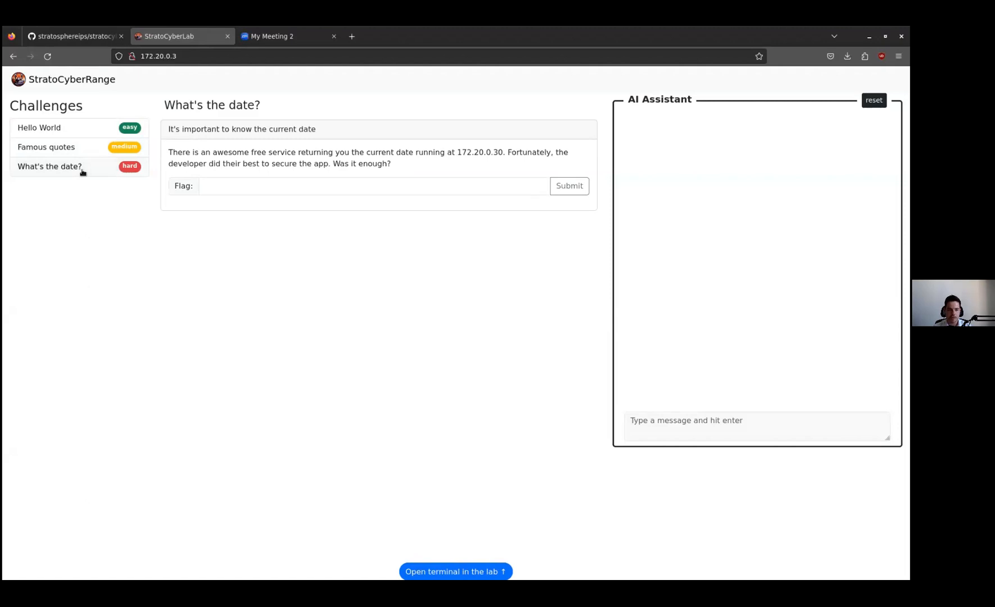
mouse_move(104, 147)
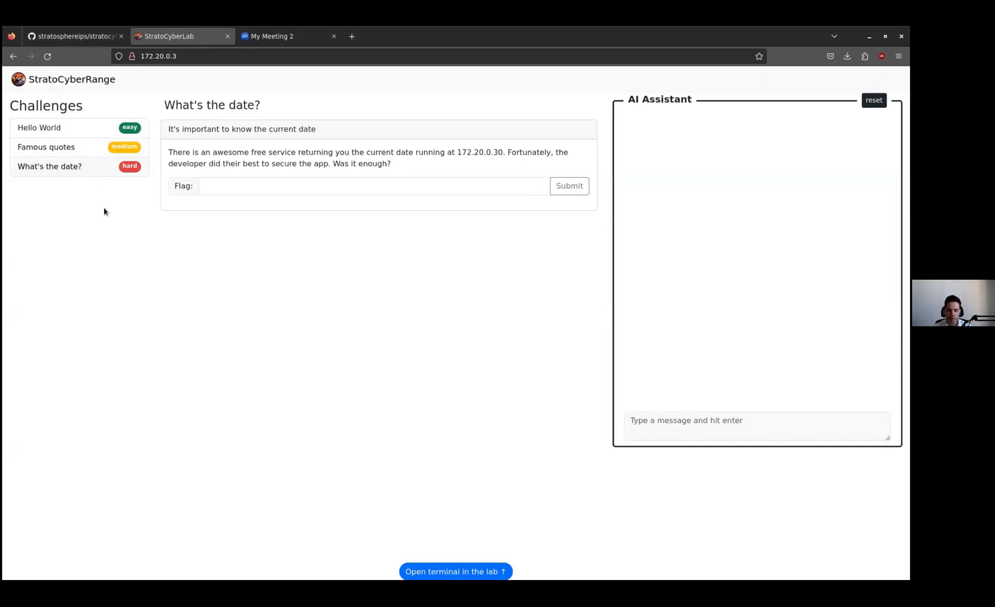
mouse_move(212, 243)
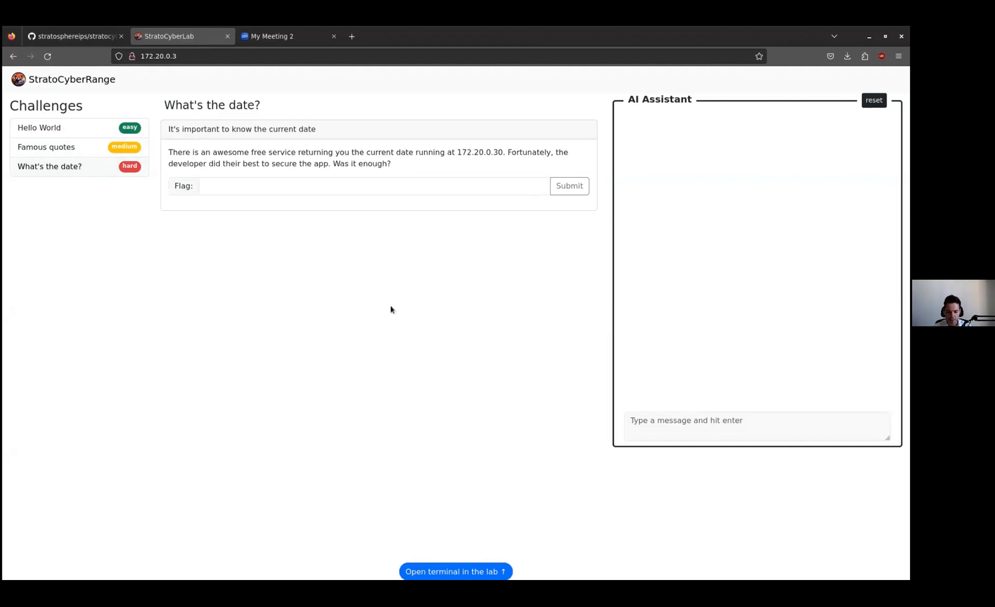
mouse_move(478, 545)
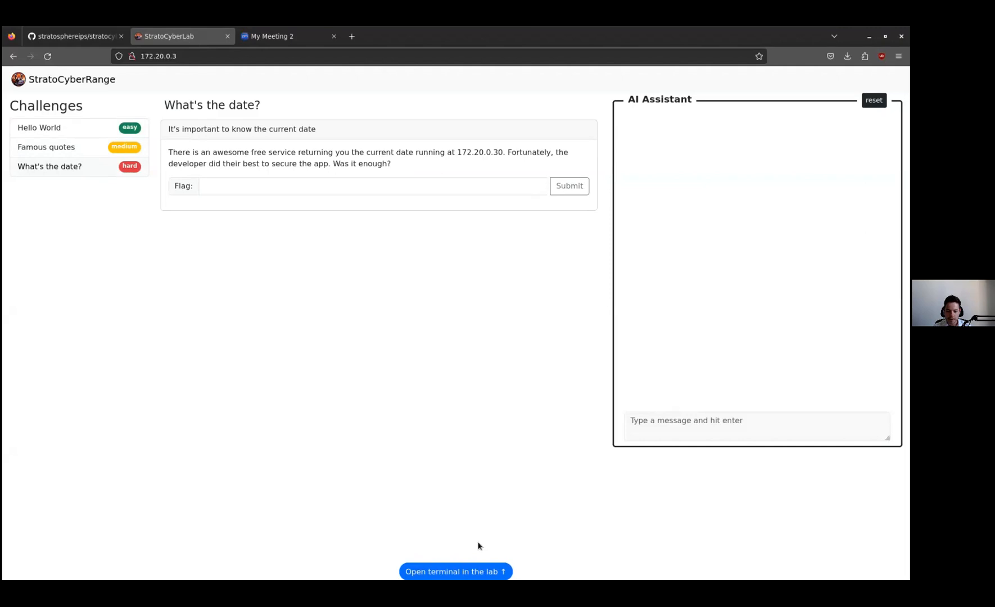
Open a lab terminal, run htop, whoami and pwd, then reopen Hello World.
click(455, 571)
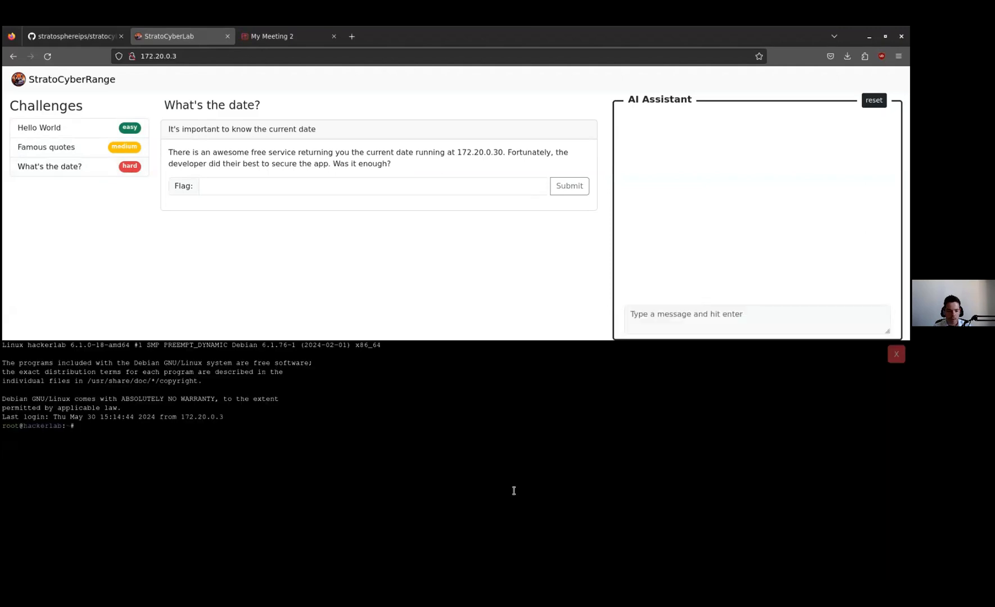
text(hto)
text(whoami)
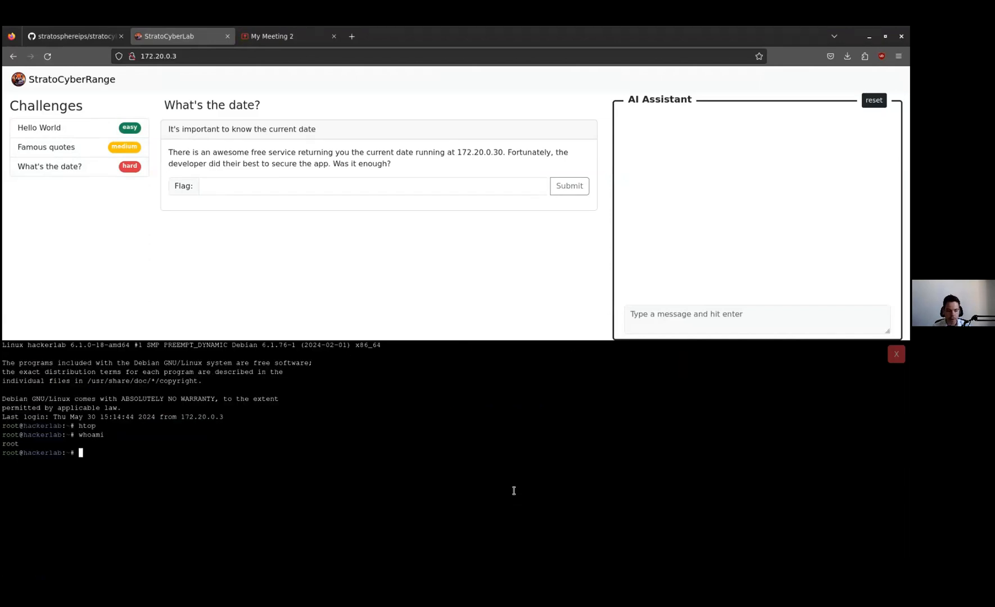
text(pwd)
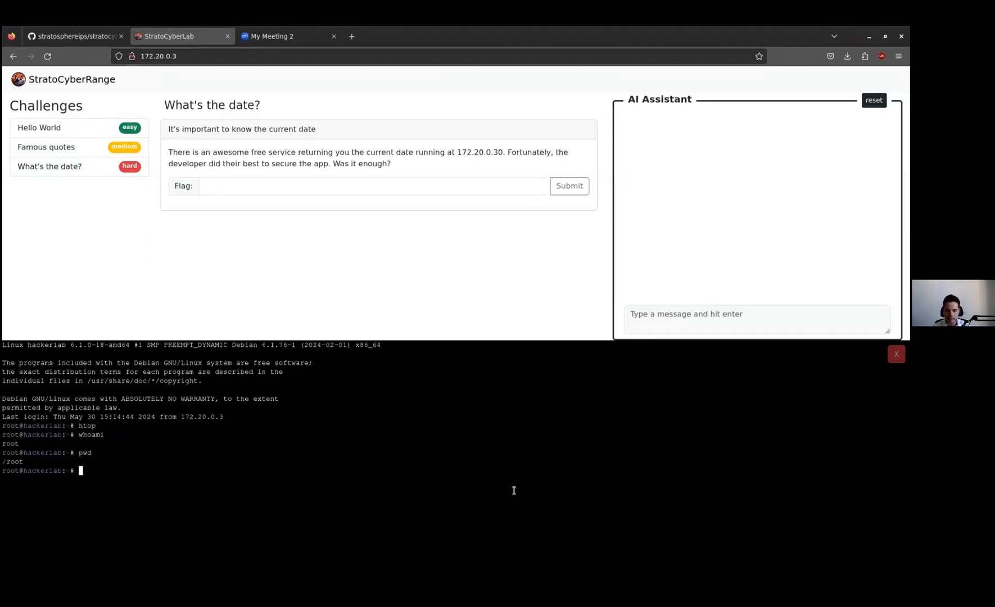
mouse_move(609, 230)
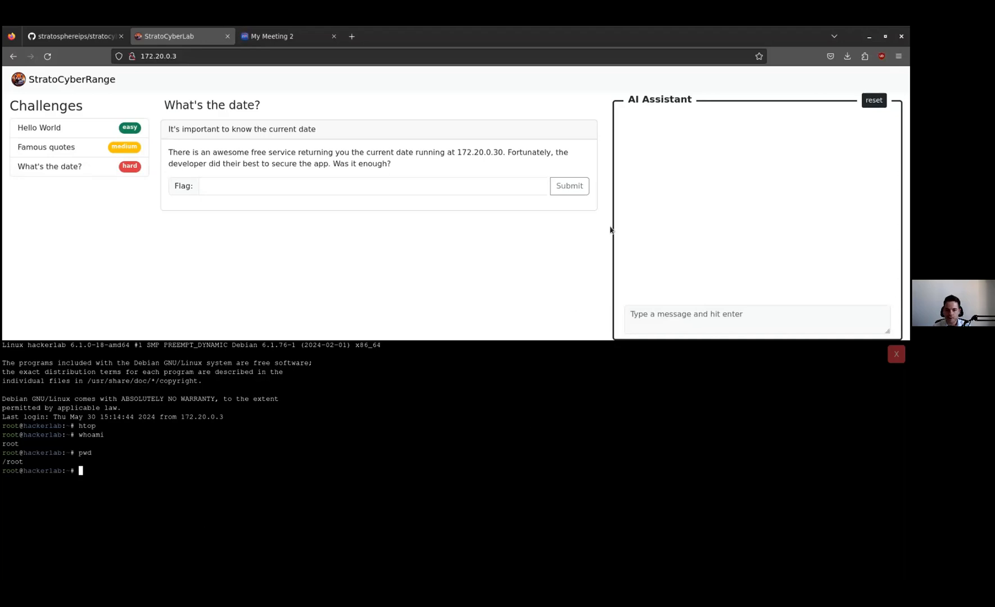
mouse_move(675, 118)
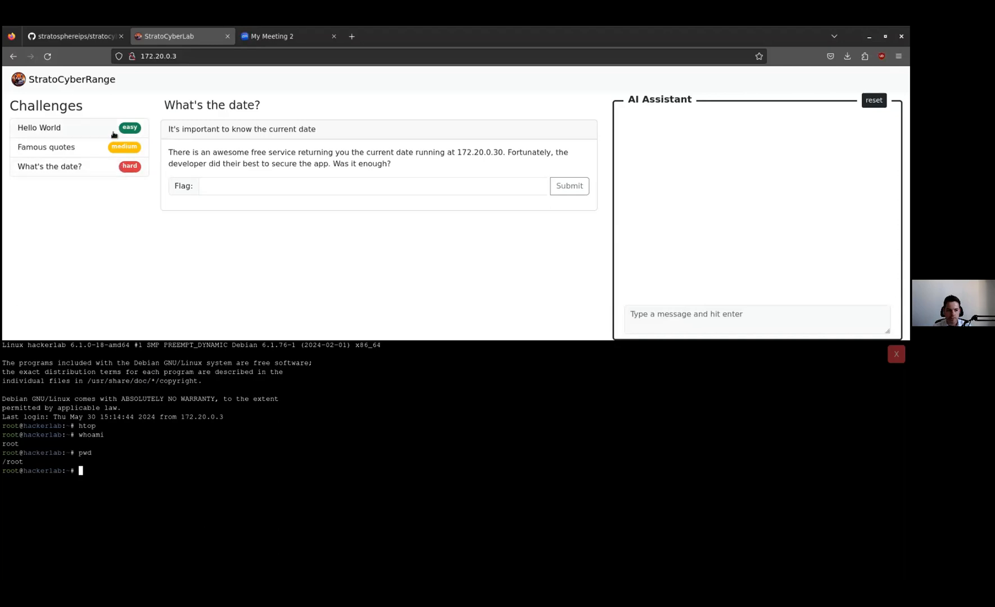
click(39, 127)
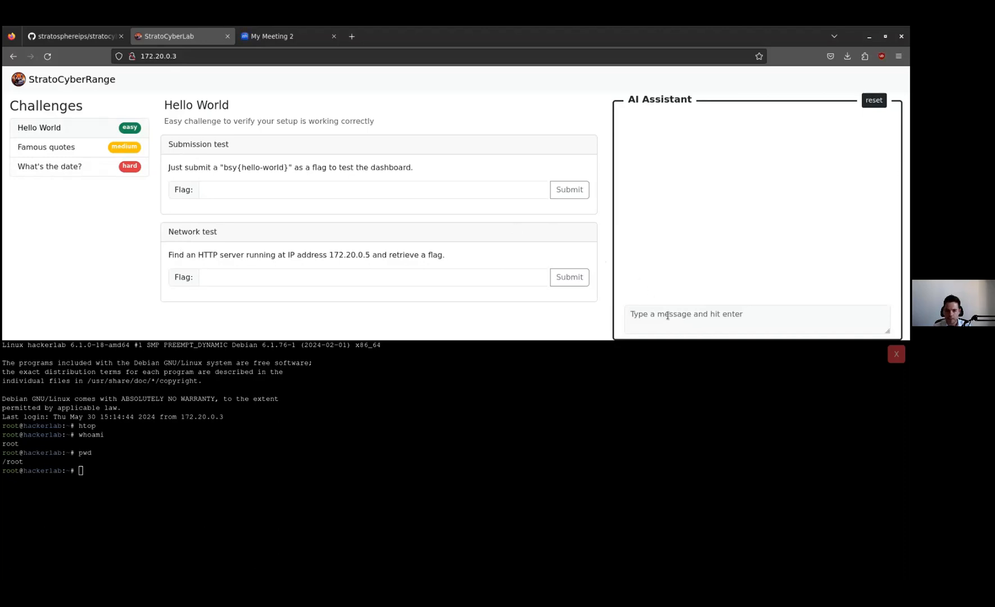
Ask the AI Assistant 'What tool can I use to find open ports? Please be very short'.
click(756, 319)
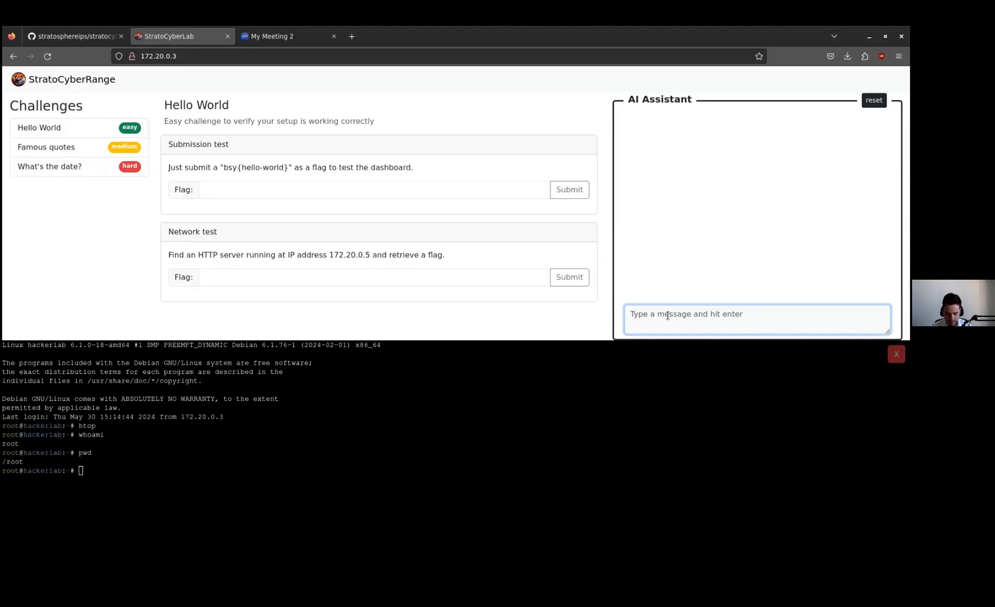
text(What tool)
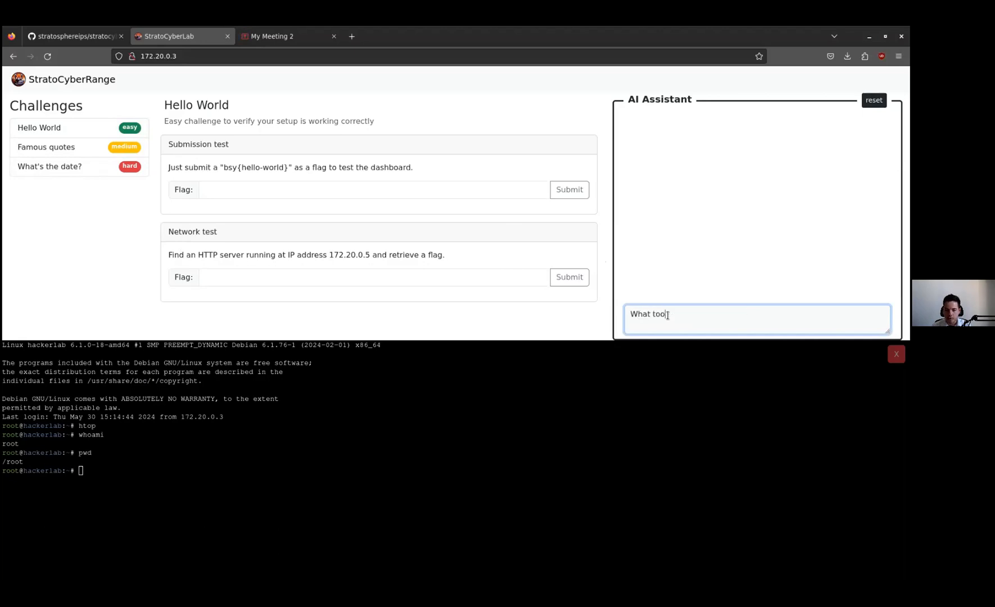
text(can I use to find o)
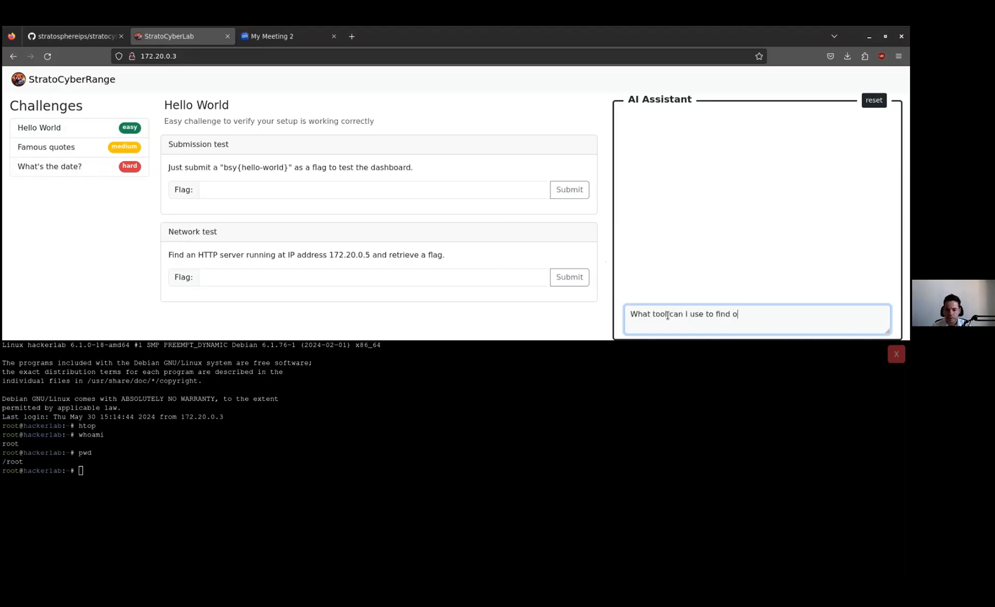
text(pen ports? Pleas)
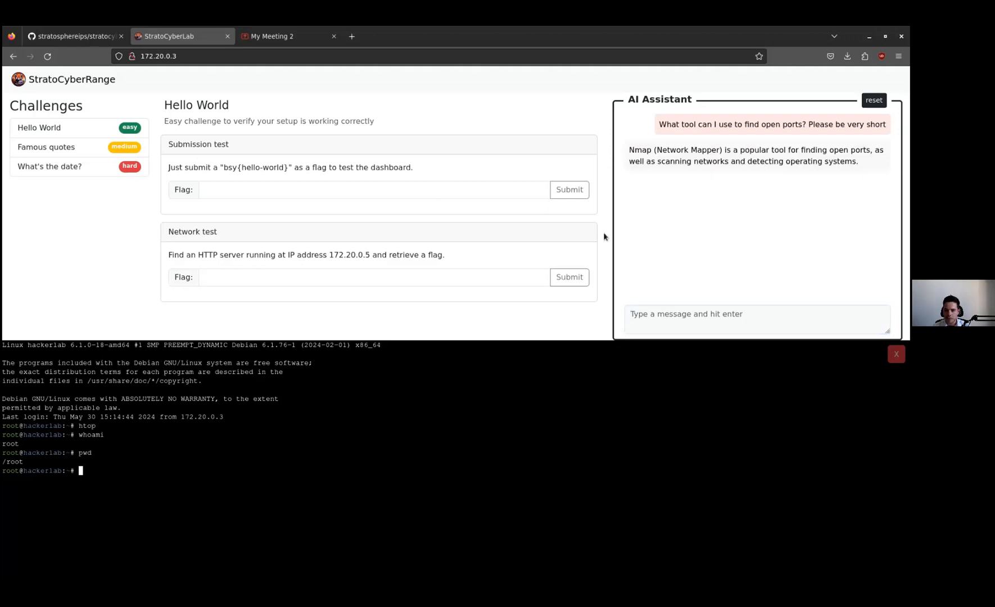
mouse_move(477, 348)
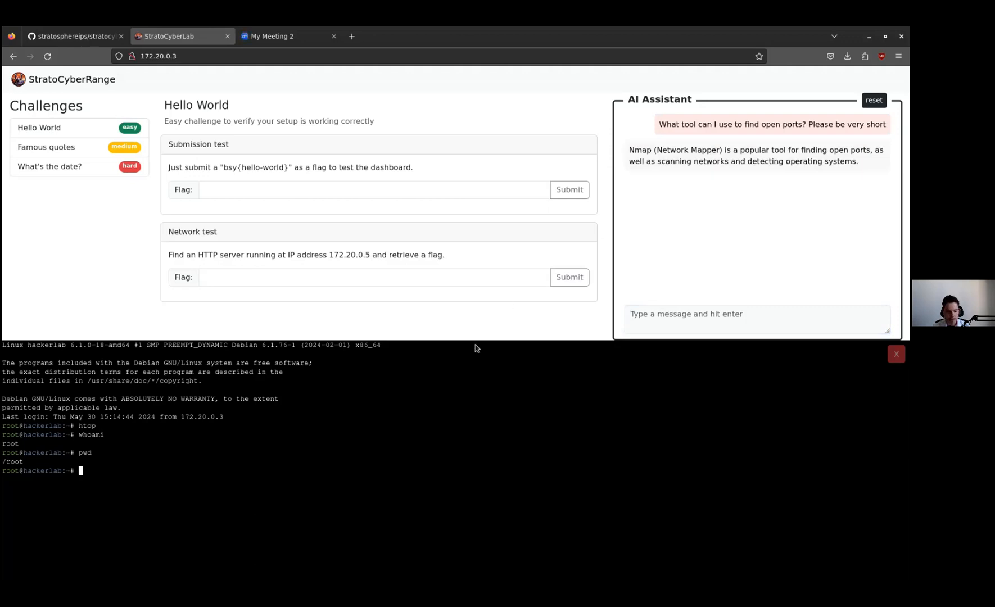
text(nmap 172.20.0.5)
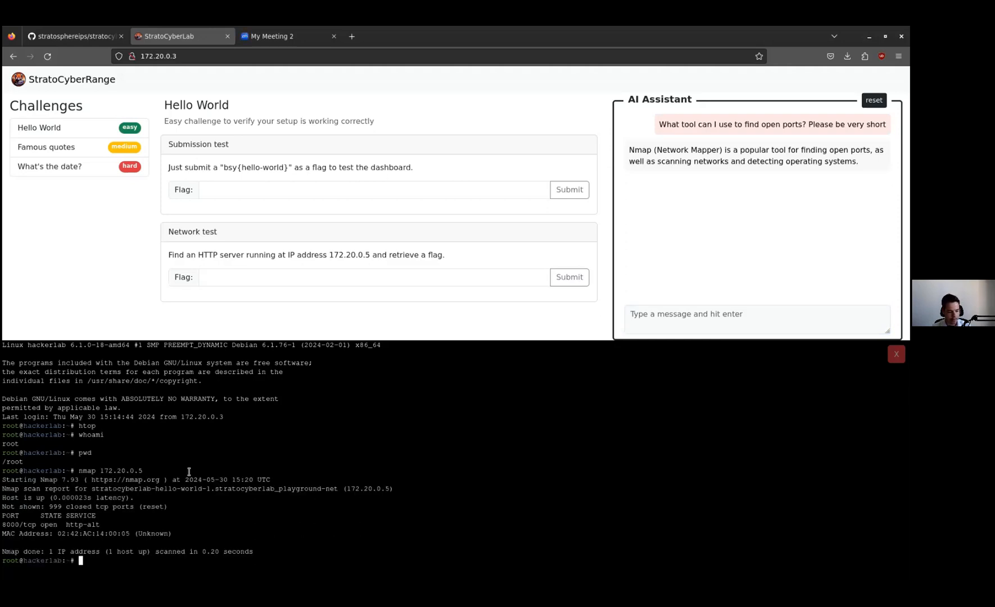
text(curl)
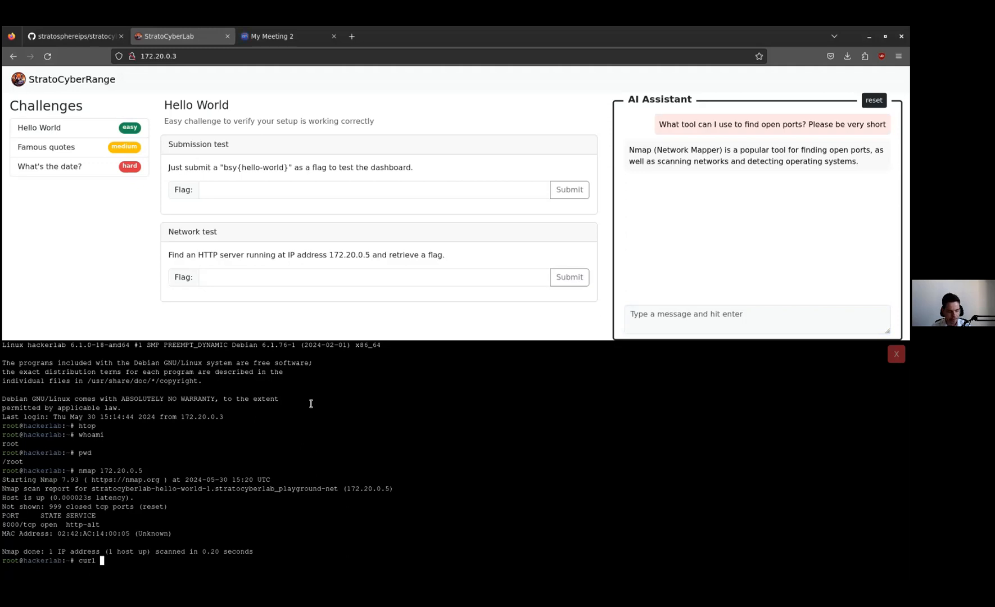
text(http://172.20.0.5 :8000)
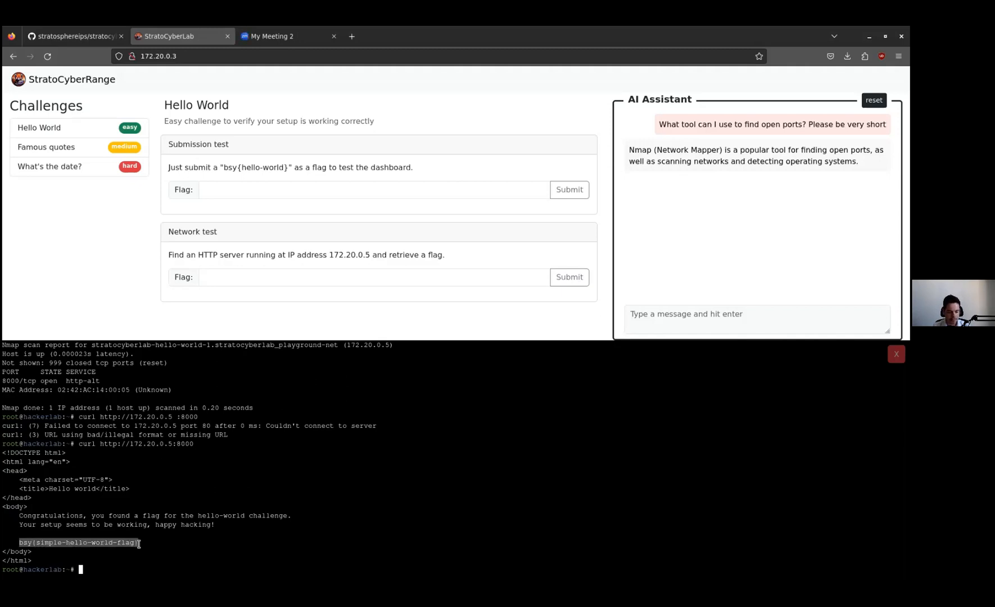
mouse_move(347, 309)
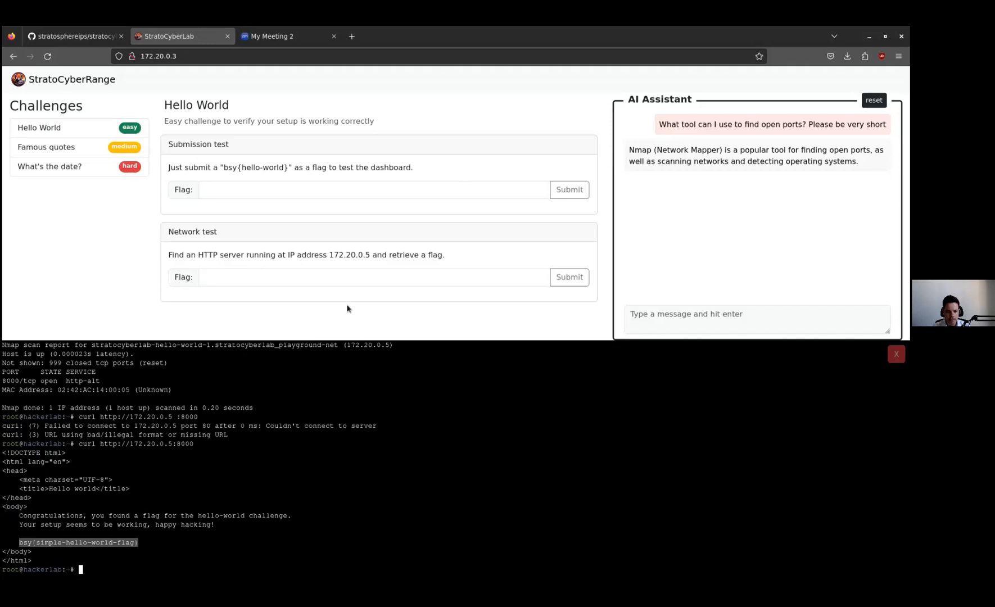
text(bsy{simple-hello-world-flag})
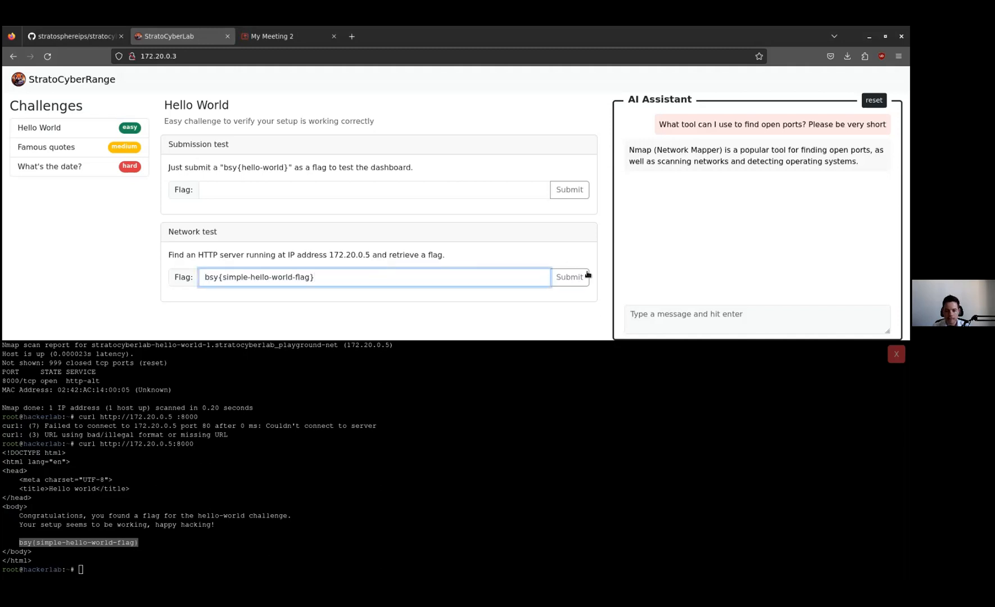
click(568, 276)
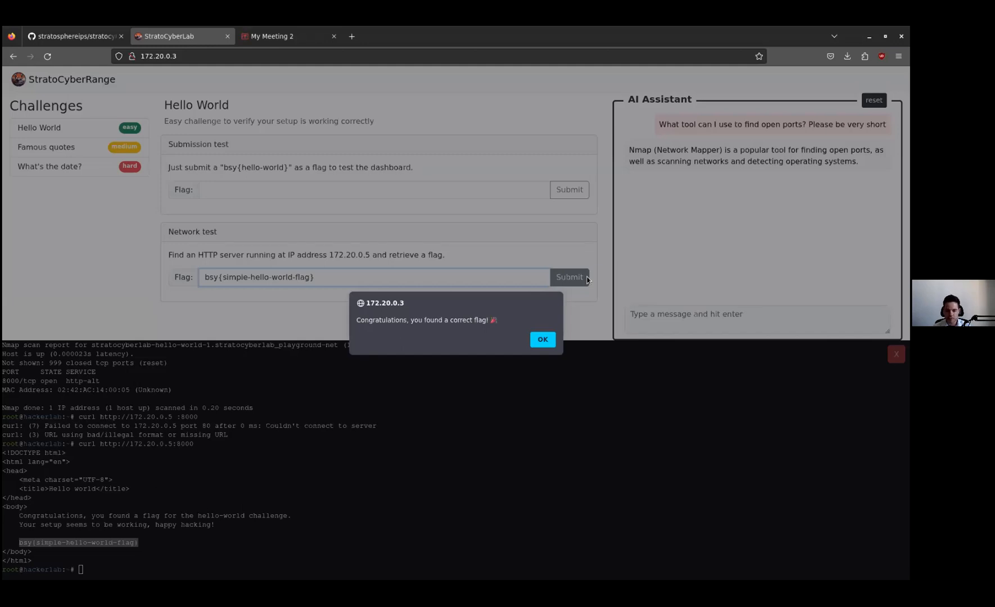
click(541, 339)
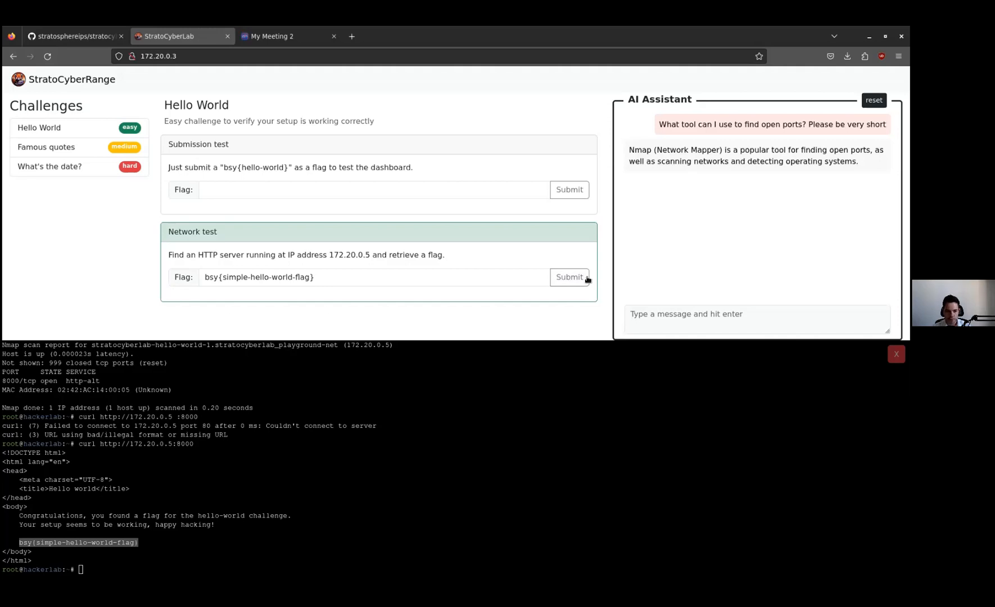
mouse_move(125, 220)
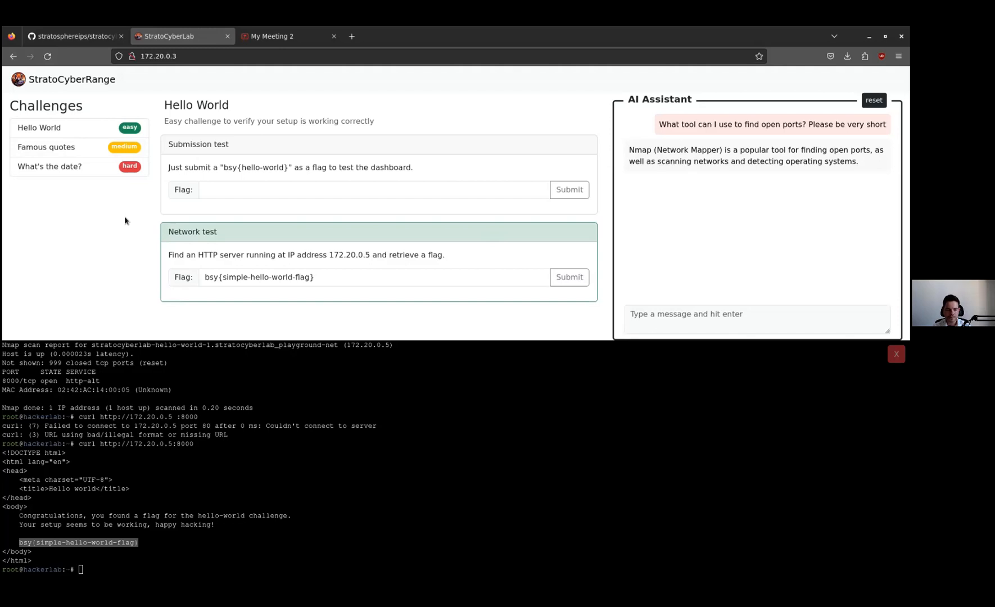
mouse_move(144, 209)
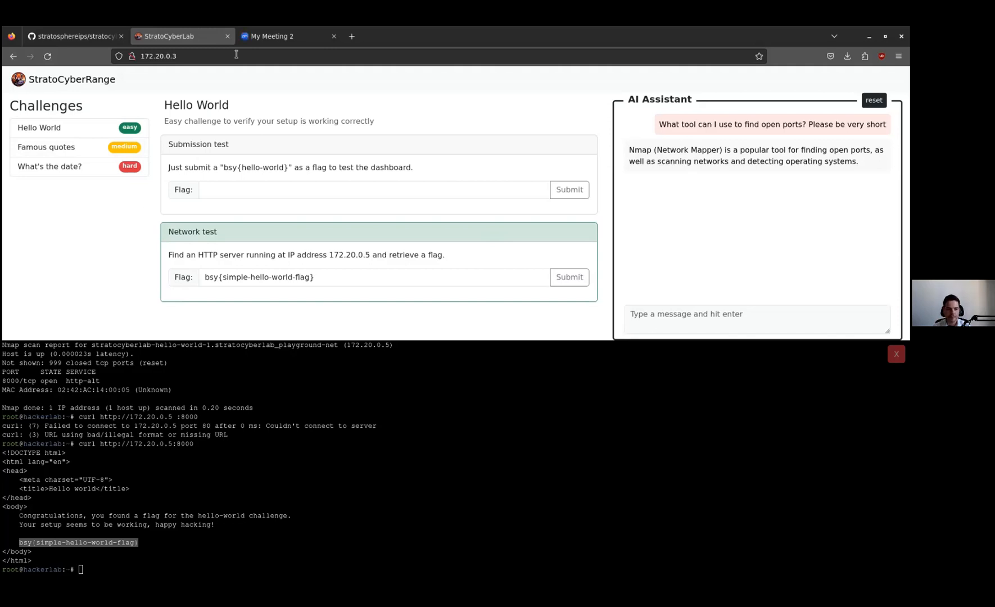
click(271, 36)
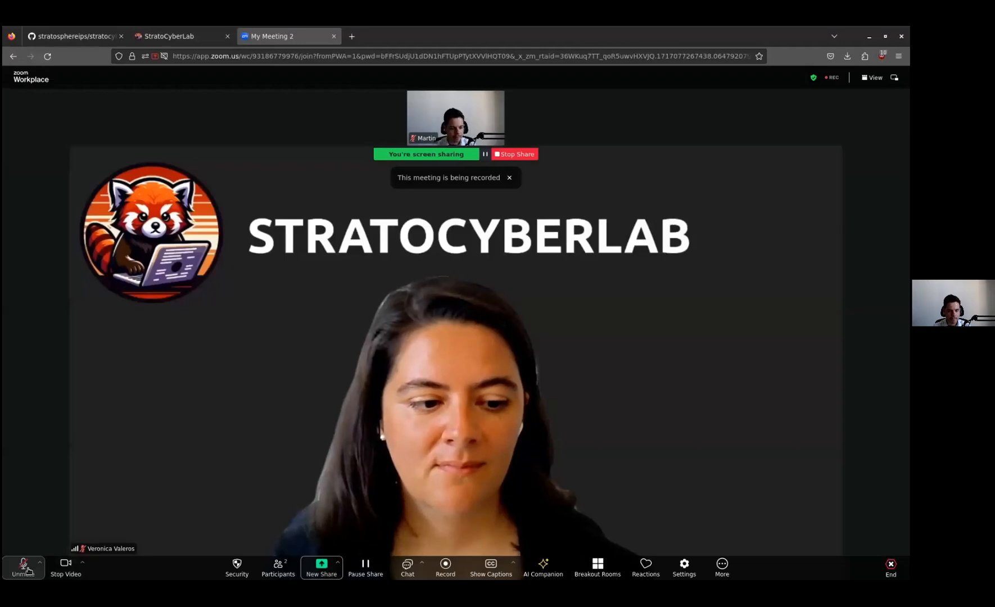